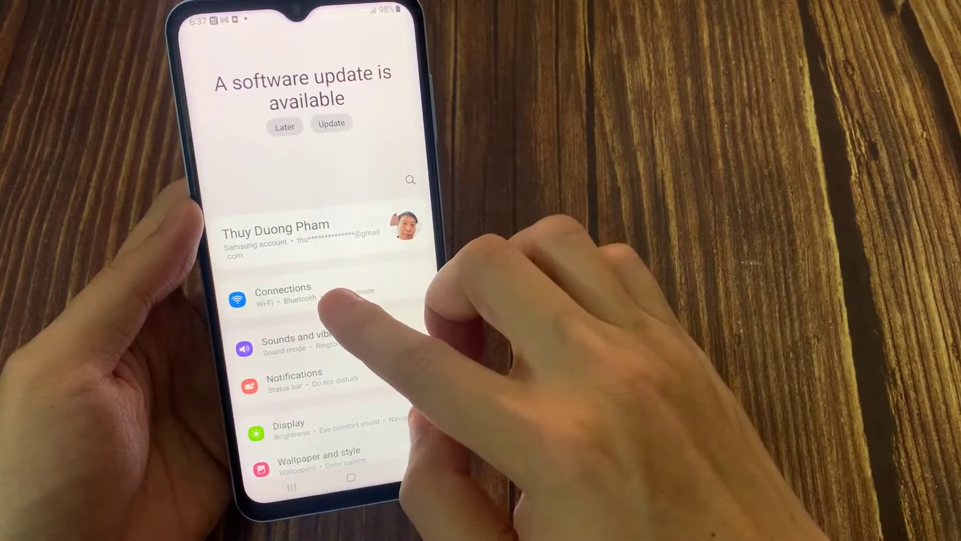
# Turn off Mobile data under Connections > Data usage.
pyautogui.click(282, 294)
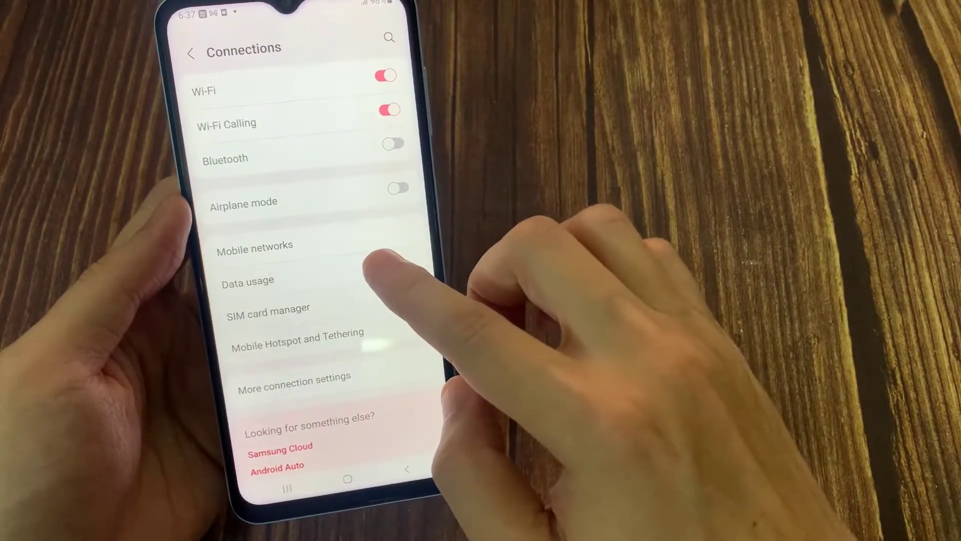
pyautogui.click(247, 280)
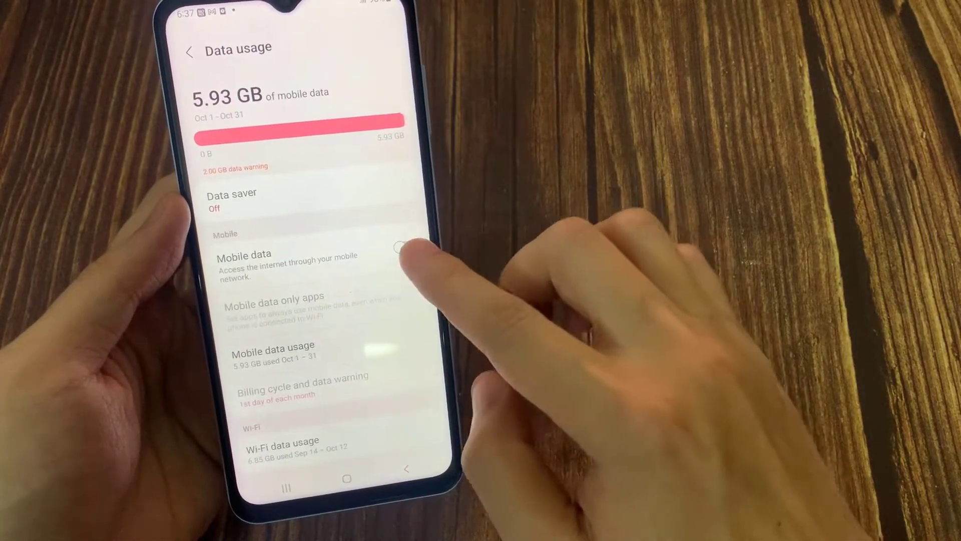
pyautogui.click(400, 246)
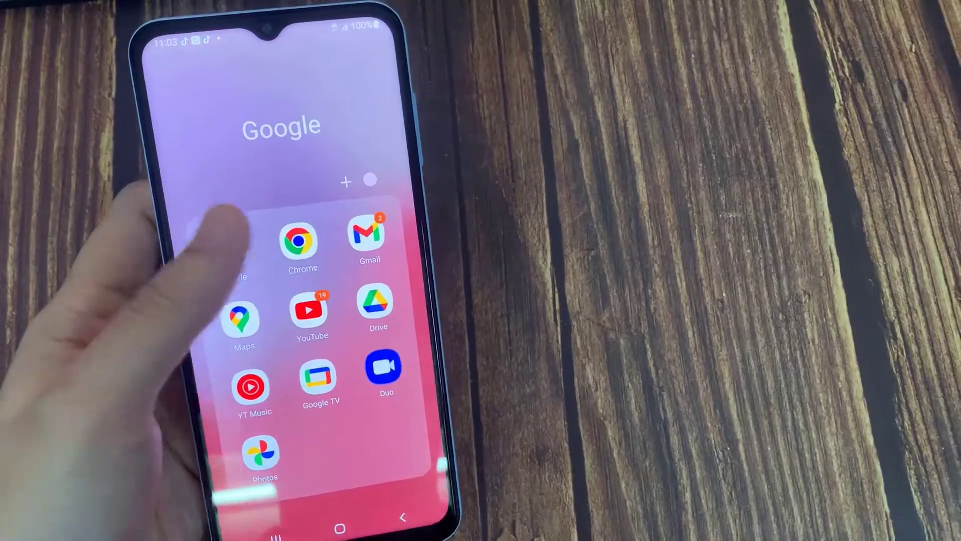
# Load a website in Chrome from the 'vn' address-bar suggestions.
pyautogui.click(300, 241)
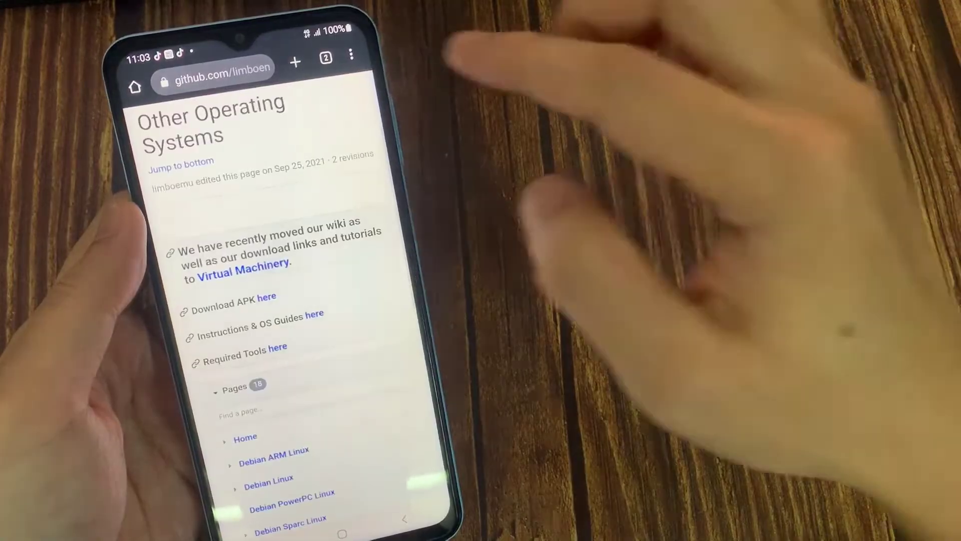
pyautogui.click(214, 68)
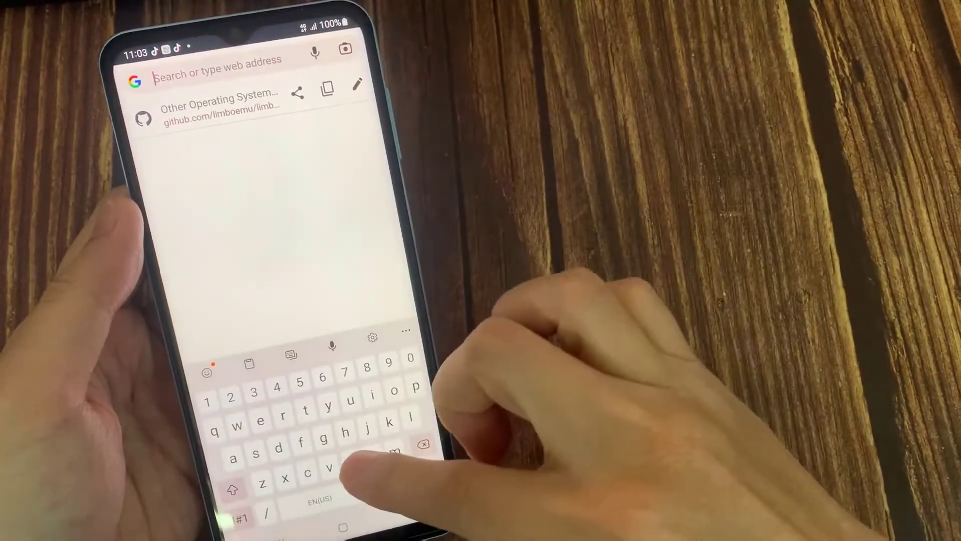
pyautogui.write('vn')
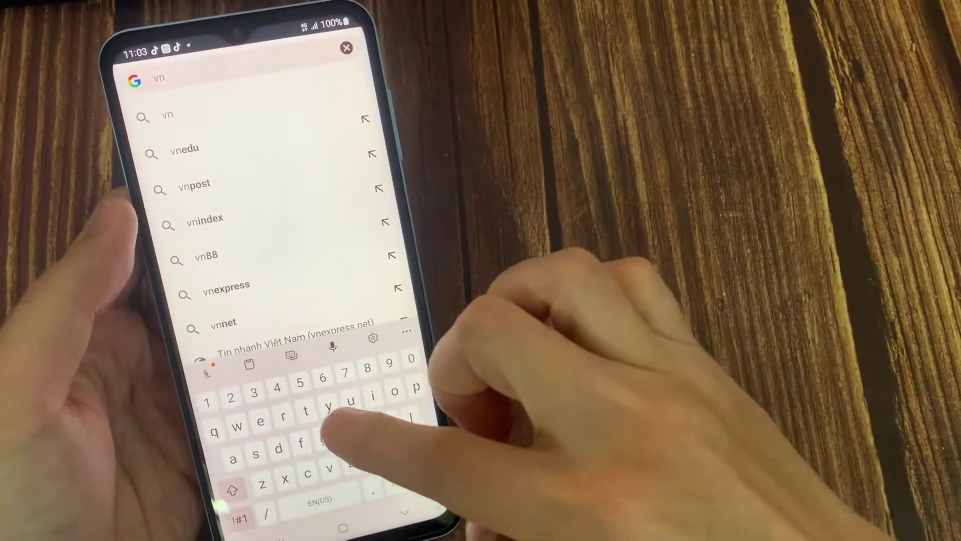
pyautogui.click(226, 285)
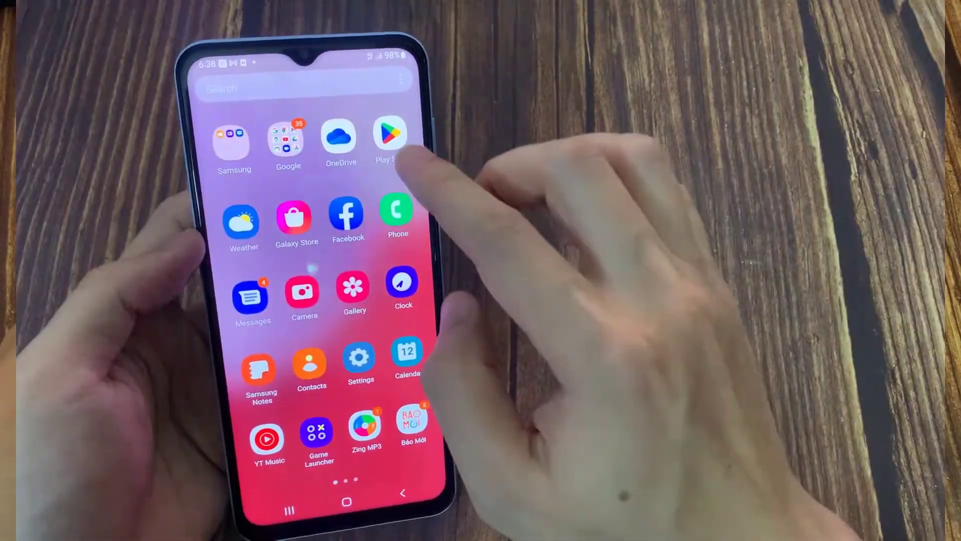
# Open Snapchat's Play Store page via the recent 'snapchat' search.
pyautogui.click(390, 135)
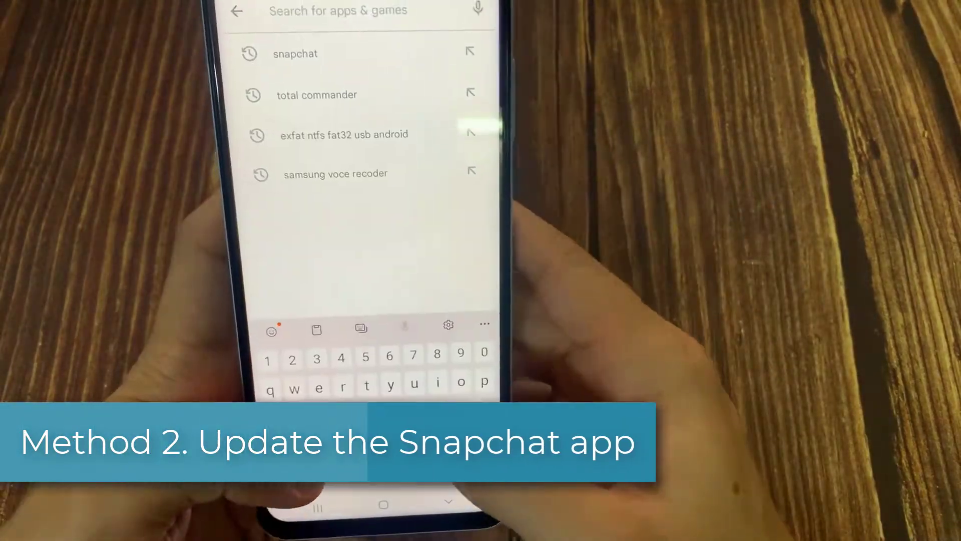
pyautogui.click(296, 54)
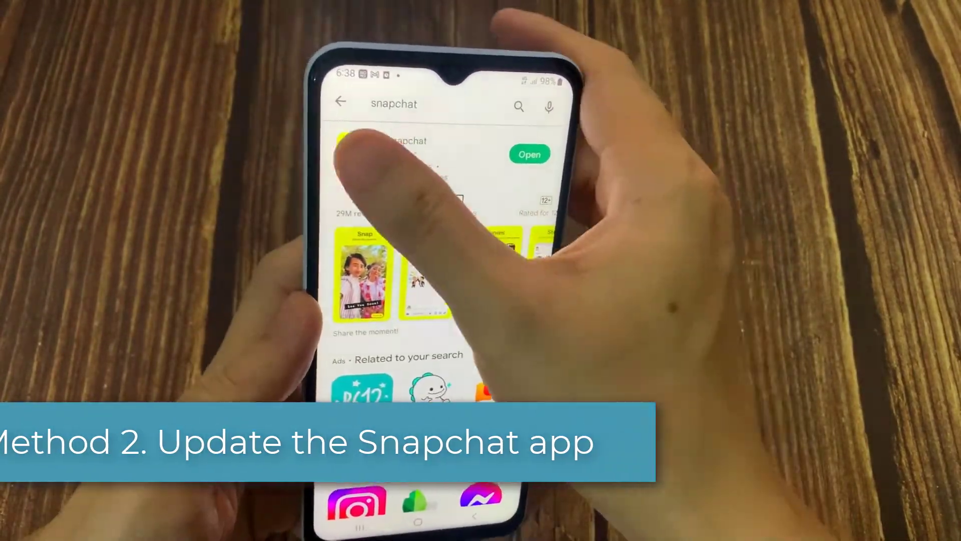
pyautogui.click(398, 141)
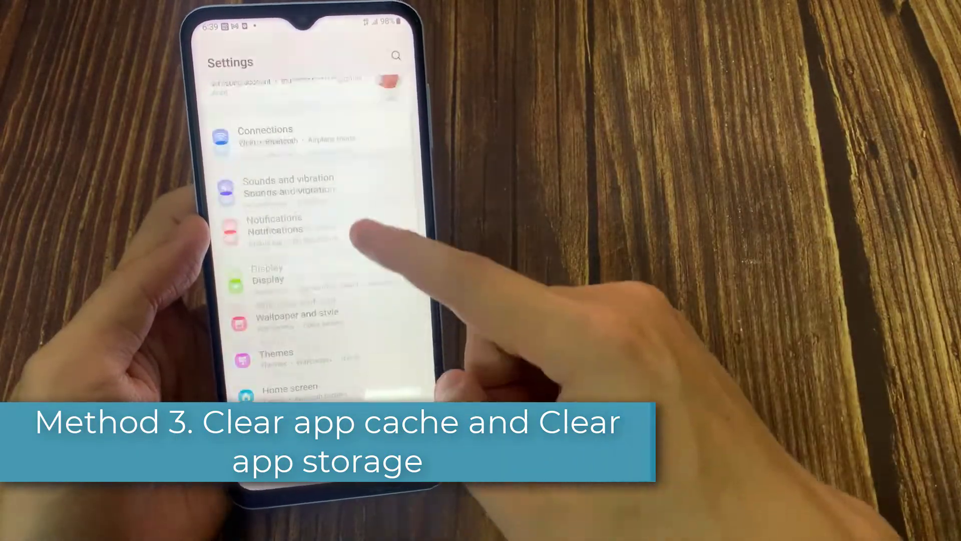
# Scroll the Apps list down to Snapchat and open its App info page.
pyautogui.scroll(-3)
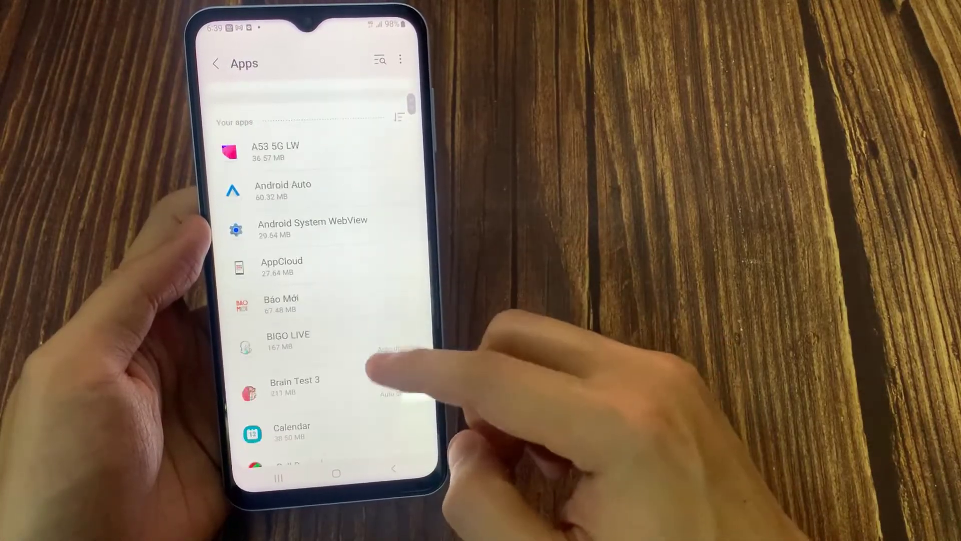
pyautogui.scroll(-3)
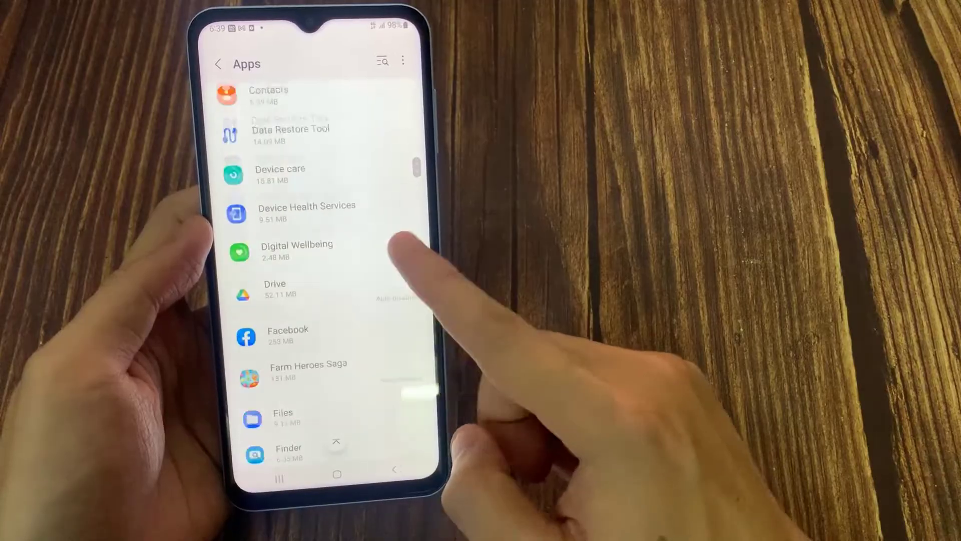
pyautogui.scroll(-3)
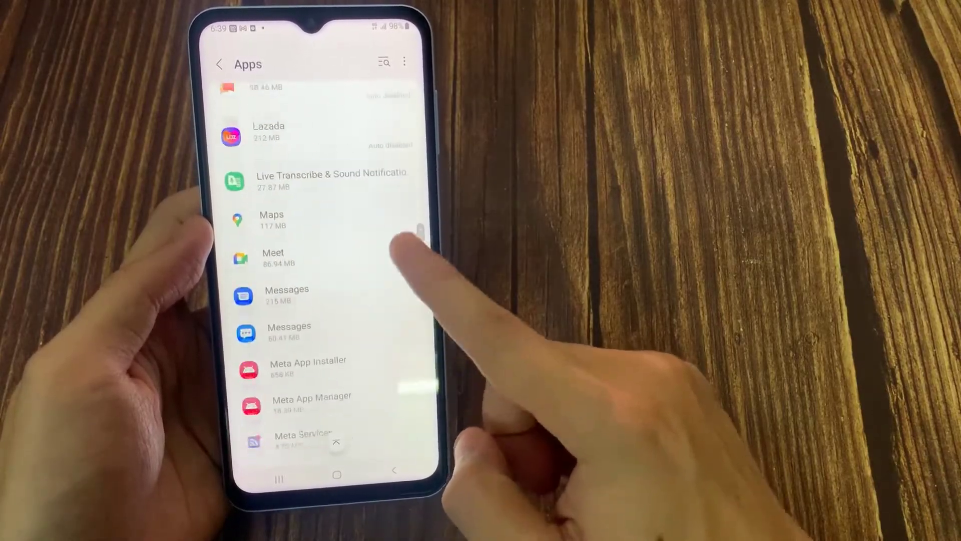
pyautogui.scroll(-3)
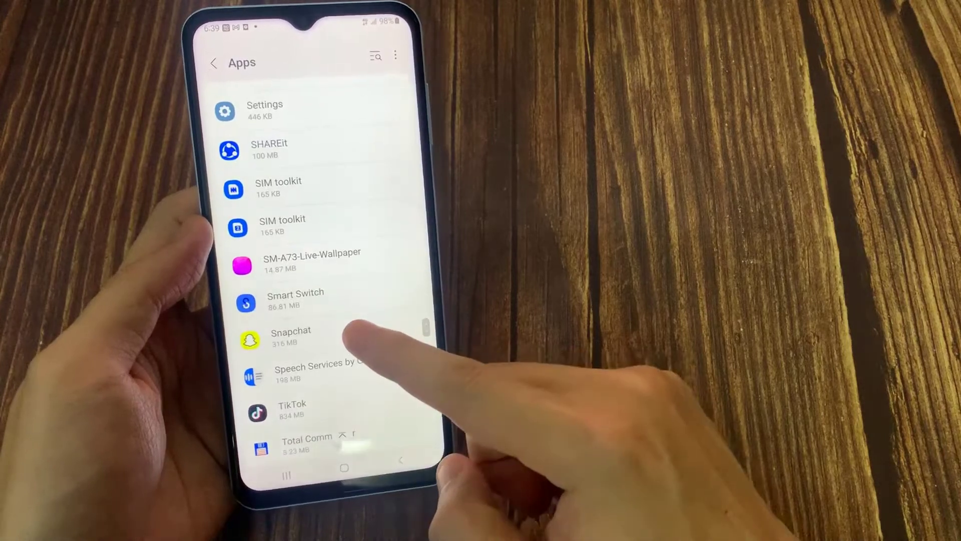
pyautogui.click(292, 336)
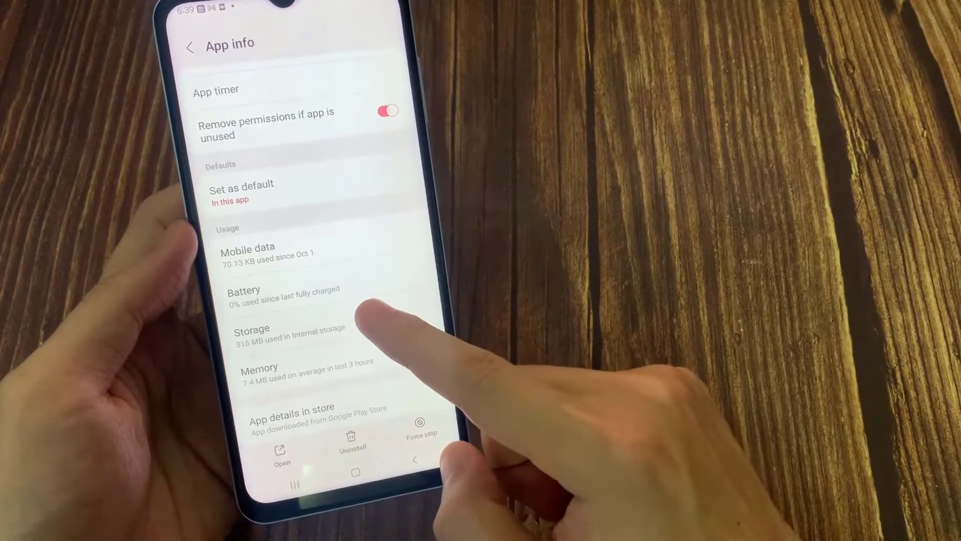
# Clear Snapchat's stored data from its Storage page, confirming with OK, then go Home.
pyautogui.click(252, 328)
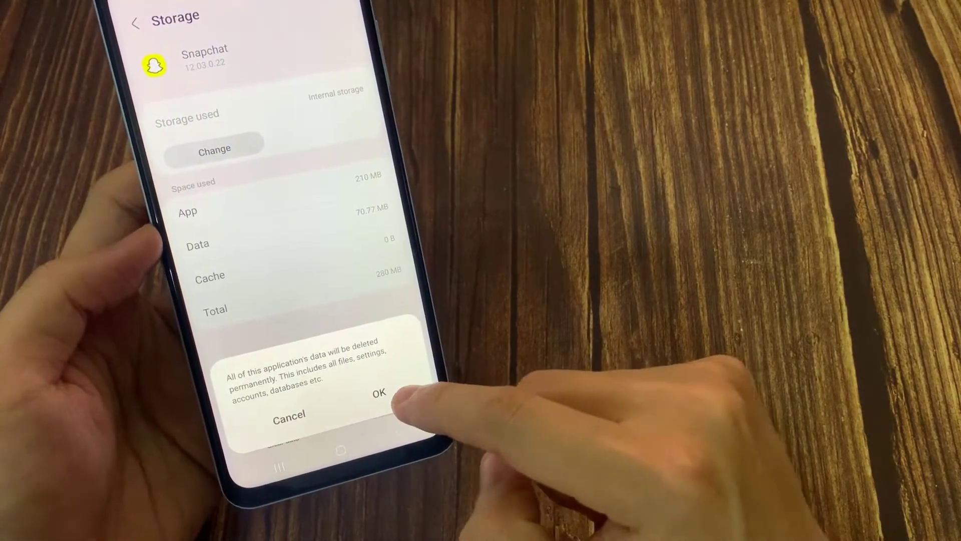
pyautogui.click(379, 393)
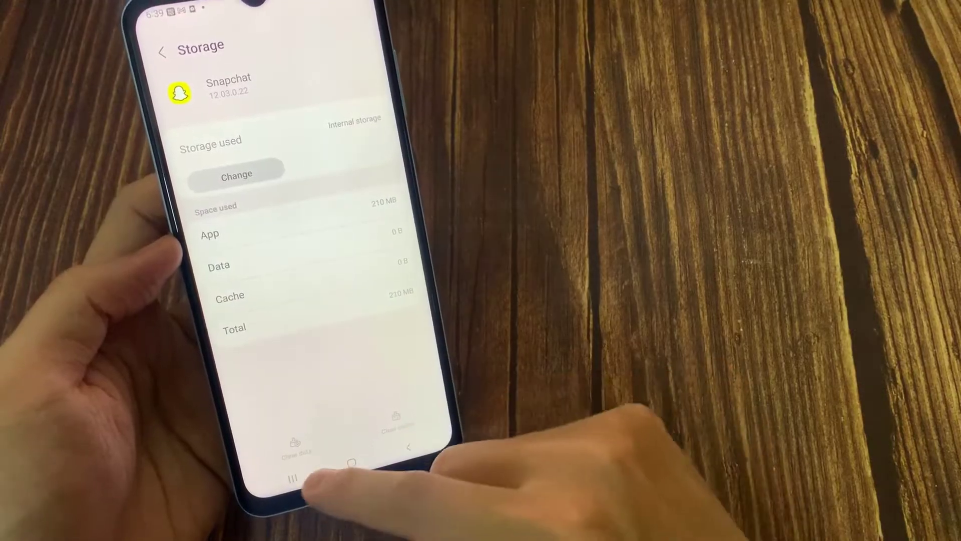
pyautogui.click(352, 477)
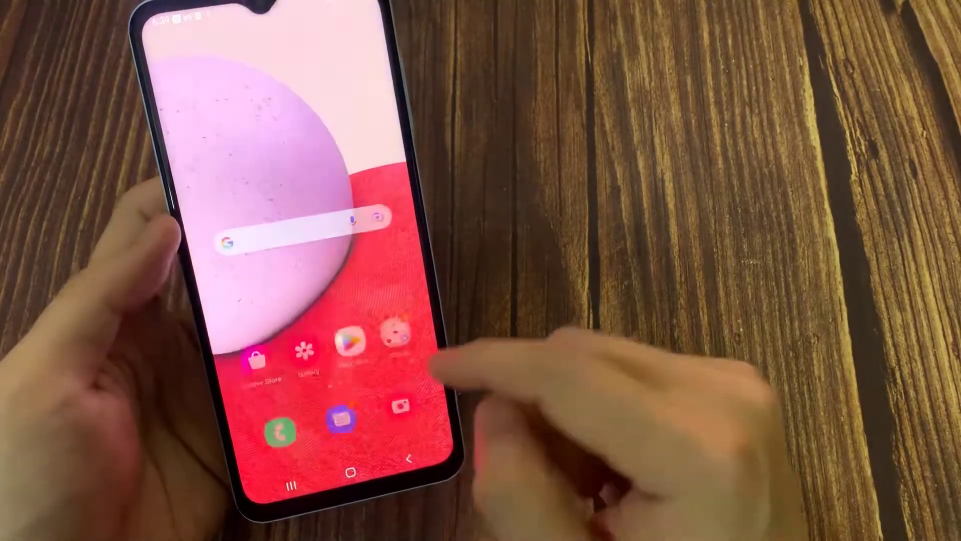